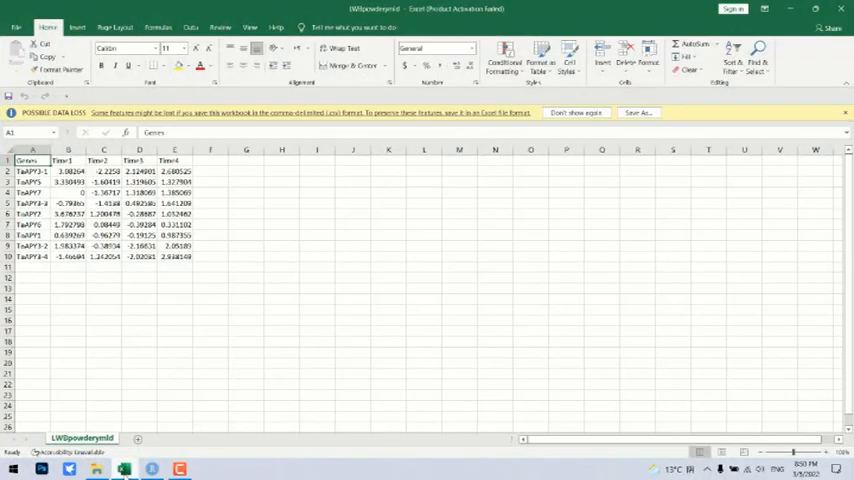
Run the script's library() lines to load RColorBrewer, gplots, pheatmap, ggbiplot and other packages.
{"action": "left_click", "coordinate": [103, 149]}
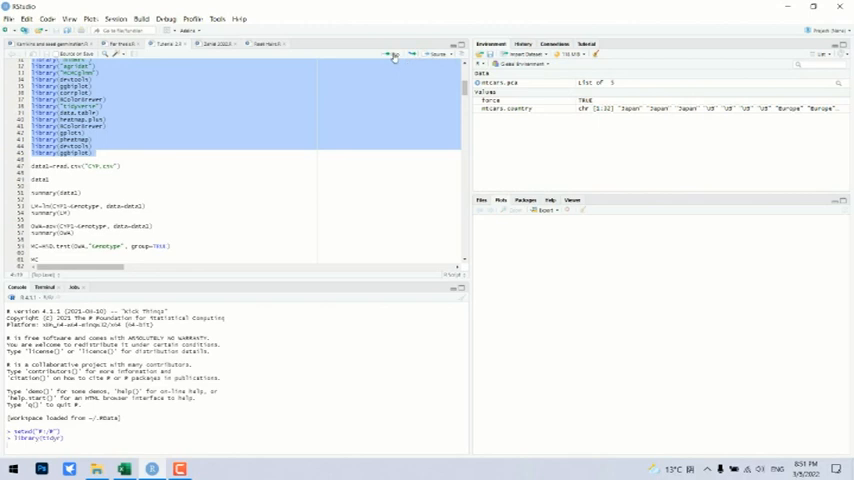
{"action": "left_click", "coordinate": [390, 54]}
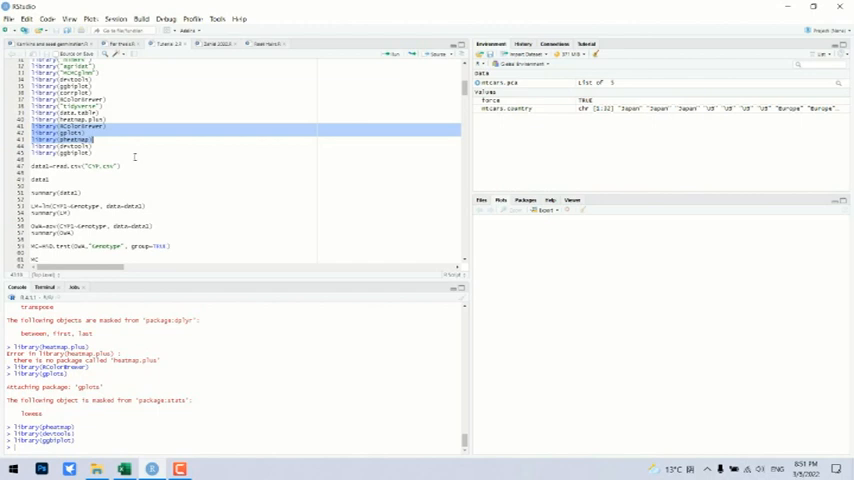
{"action": "mouse_move", "coordinate": [317, 317]}
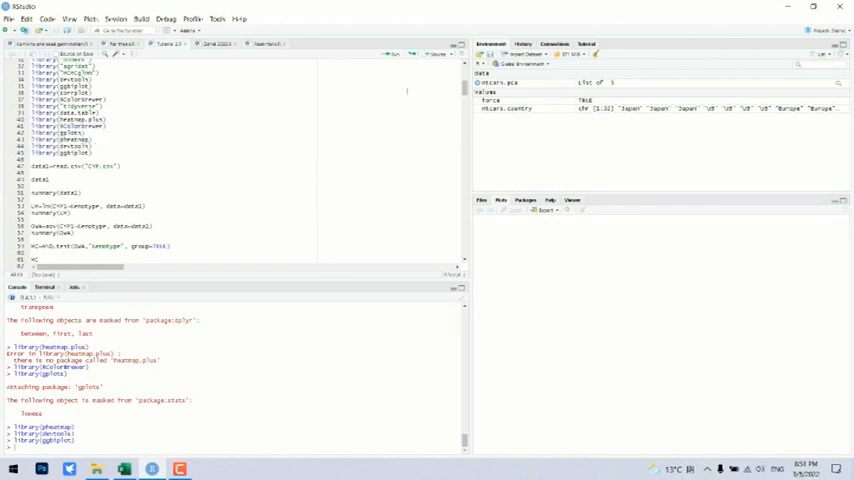
Run the Data1=read.csv line to import the LWBpowderymld CSV and print Data1.
{"action": "scroll", "scroll_direction": "down", "scroll_amount": 3}
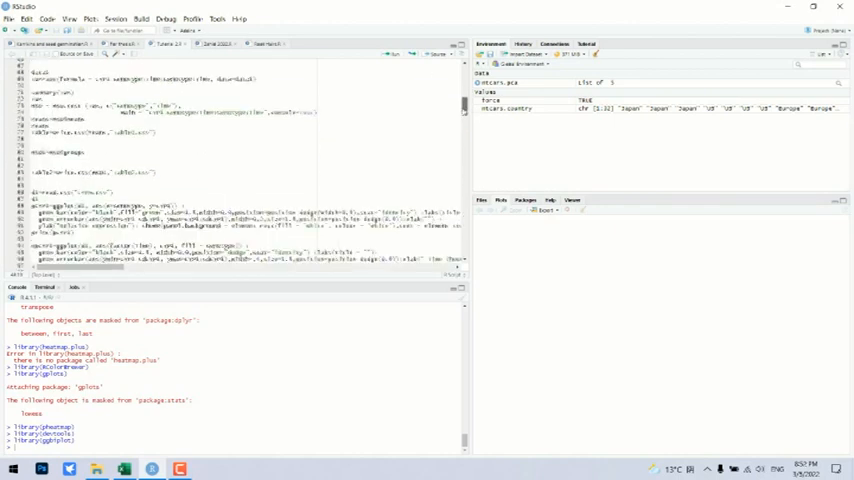
{"action": "scroll", "scroll_direction": "down", "scroll_amount": 3}
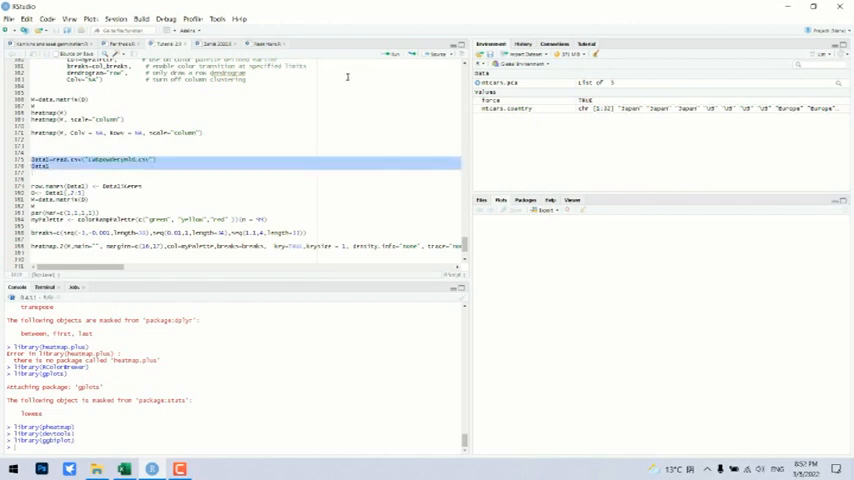
{"action": "left_click", "coordinate": [394, 54]}
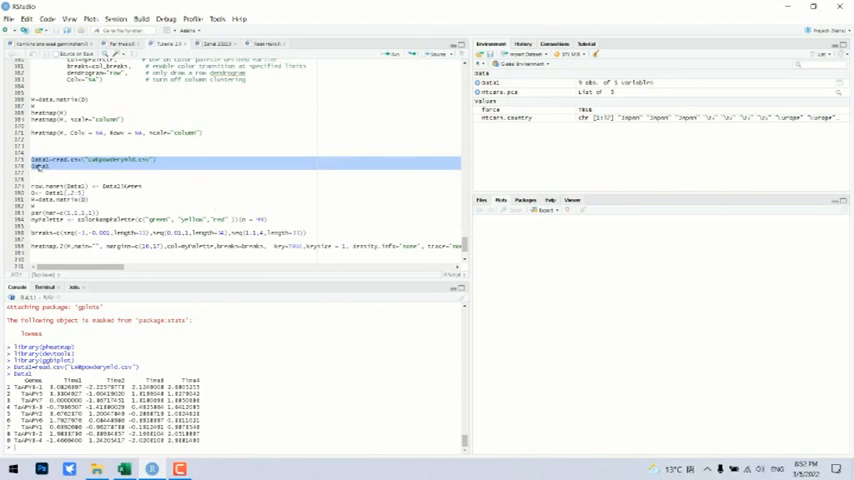
{"action": "left_click", "coordinate": [105, 159]}
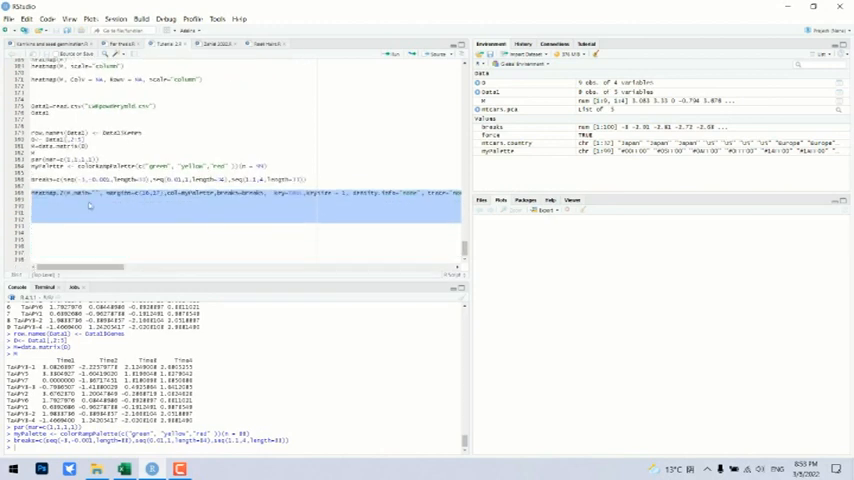
Run heatmap.2 on the gene matrix with the green-yellow-red palette and breaks.
{"action": "left_click", "coordinate": [392, 55]}
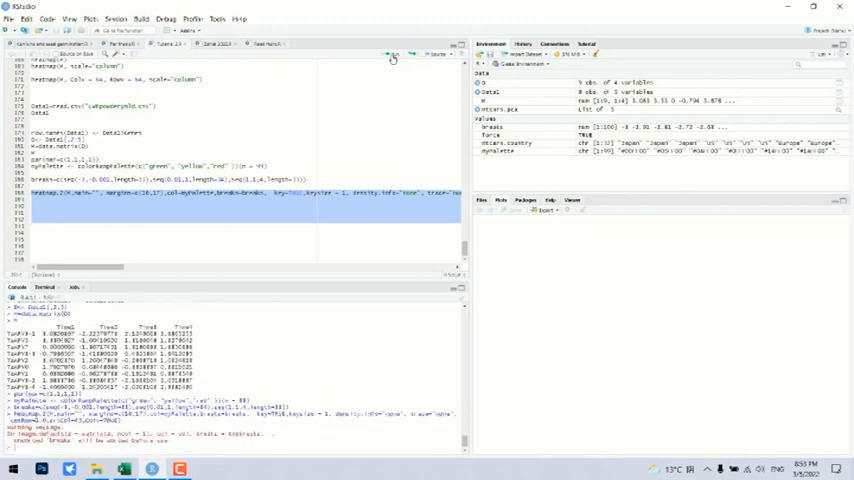